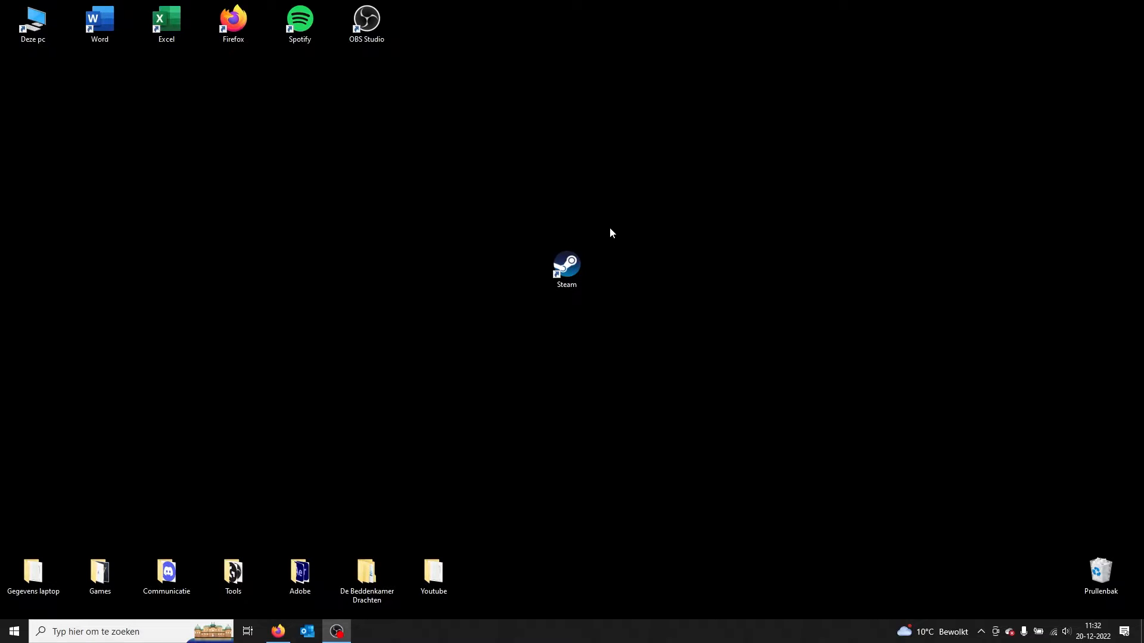
{"action": "mouse_move", "coordinate": [671, 356]}
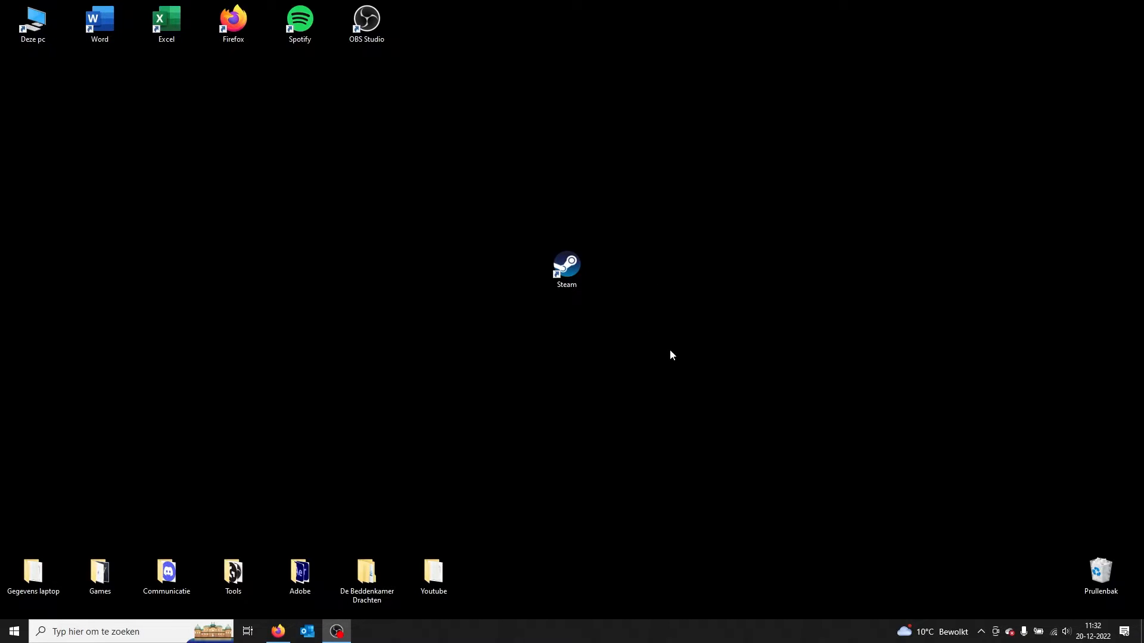
Step: Launch Steam from its desktop shortcut and show the Games menu actions
{"action": "left_click", "coordinate": [565, 268]}
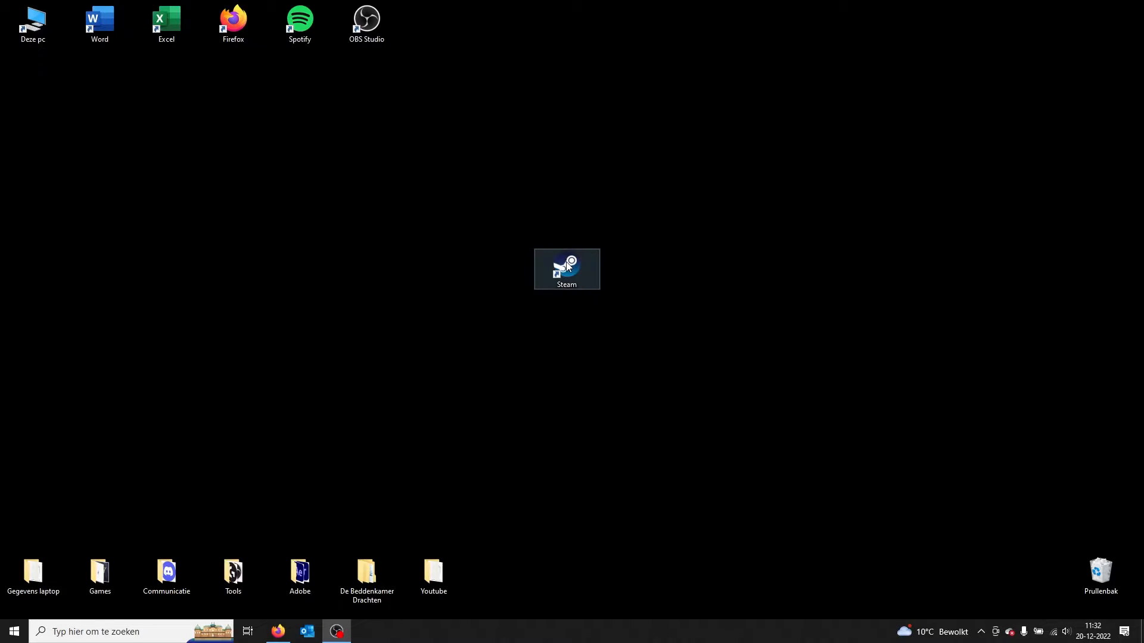
{"action": "double_click", "coordinate": [568, 268]}
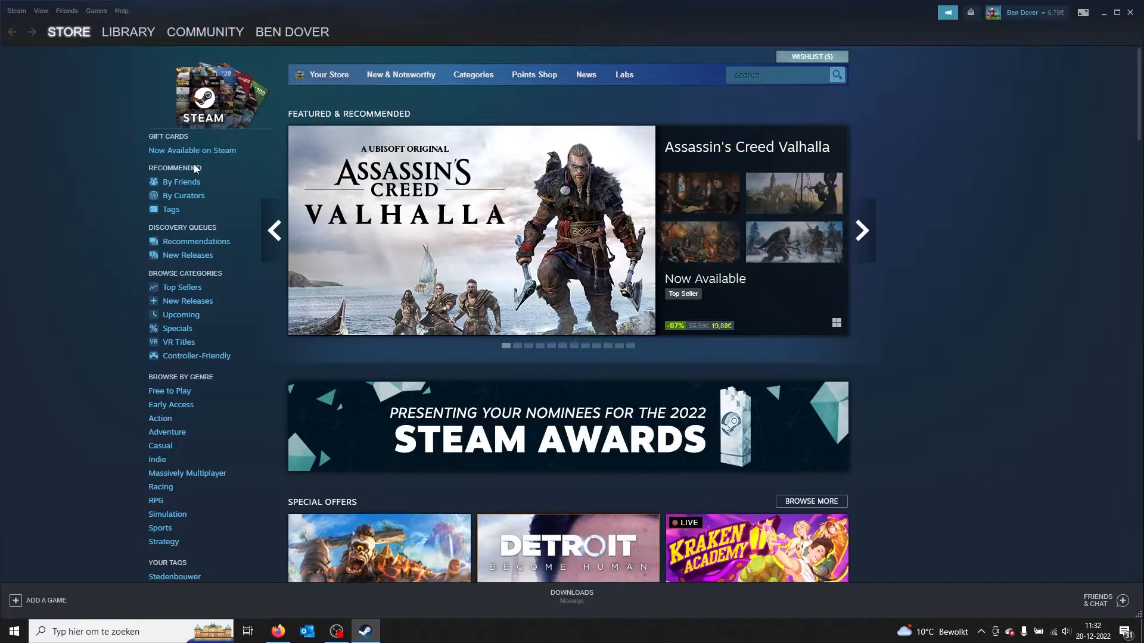
{"action": "mouse_move", "coordinate": [107, 75]}
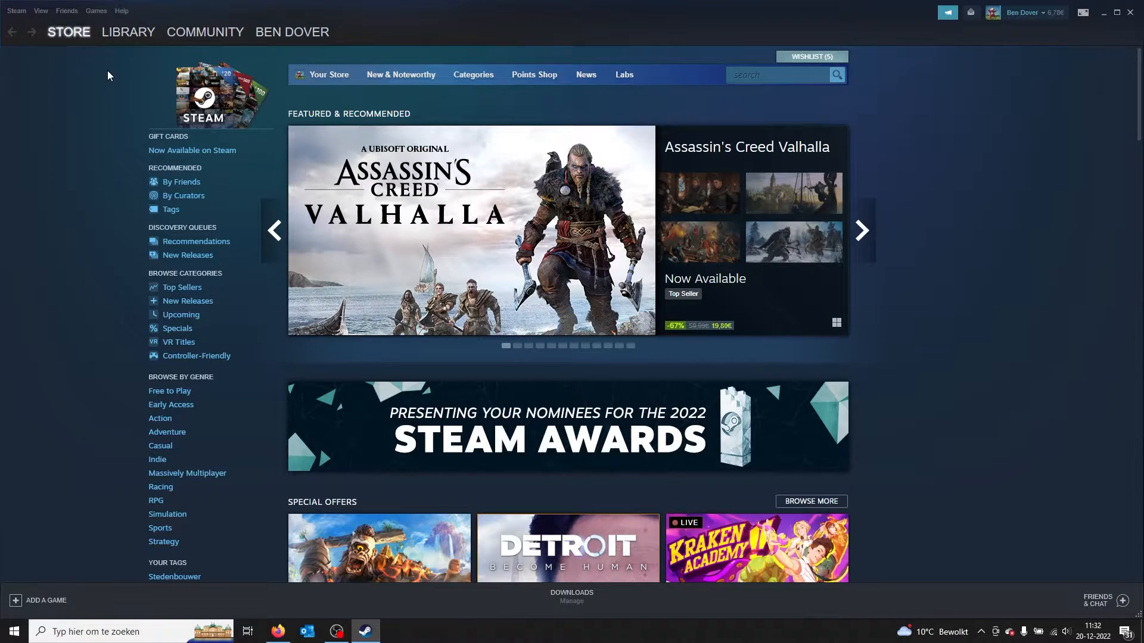
{"action": "mouse_move", "coordinate": [95, 13]}
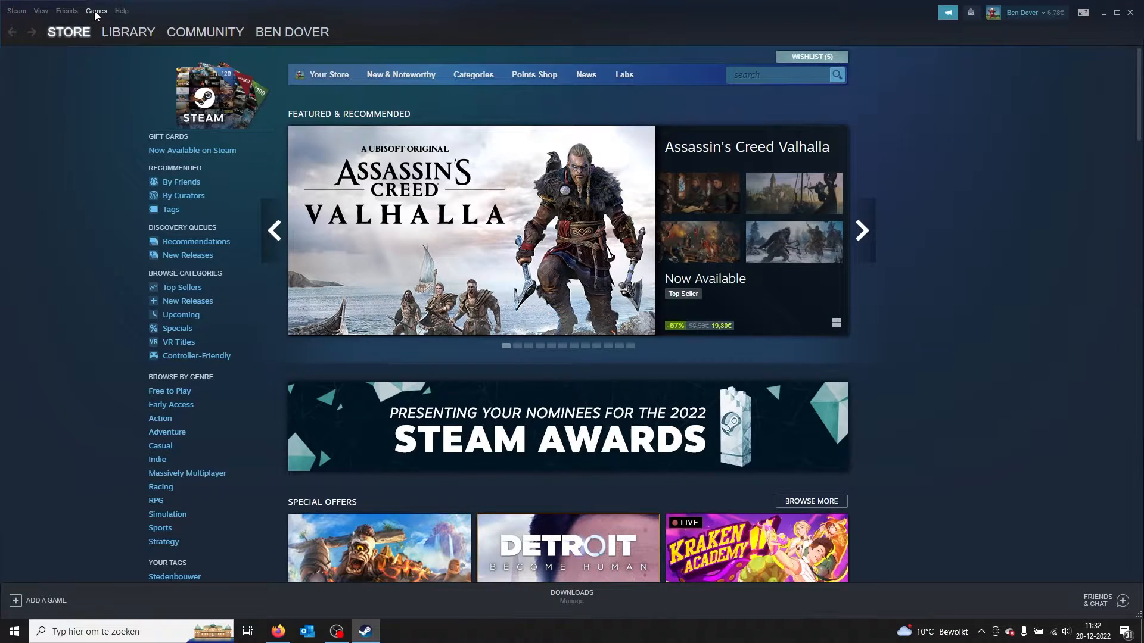
{"action": "left_click", "coordinate": [95, 10]}
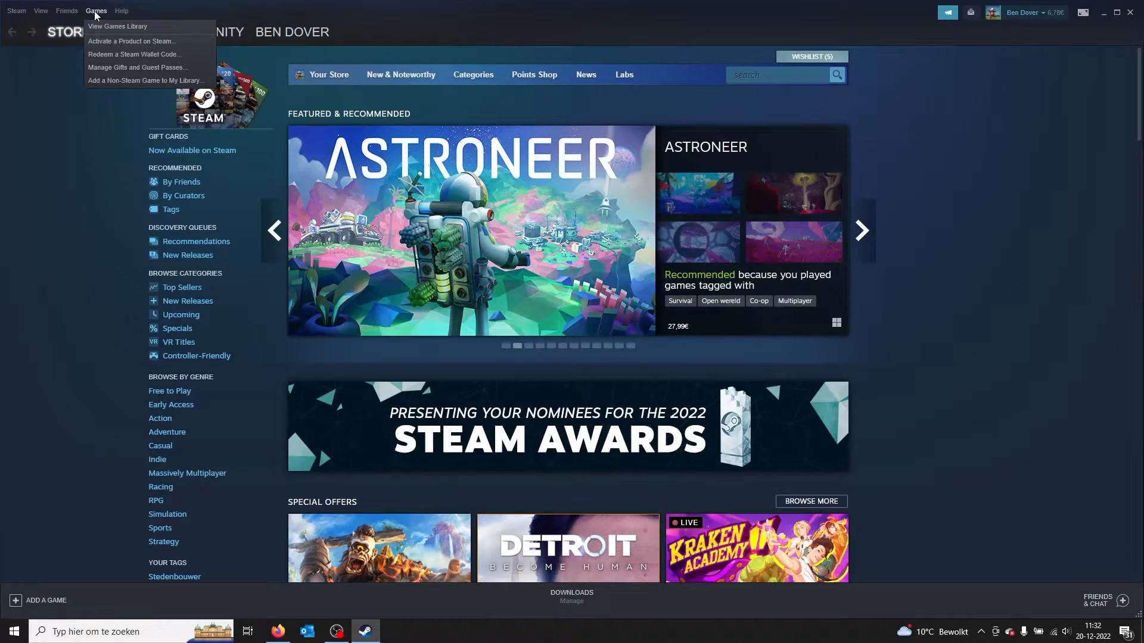
{"action": "mouse_move", "coordinate": [111, 40]}
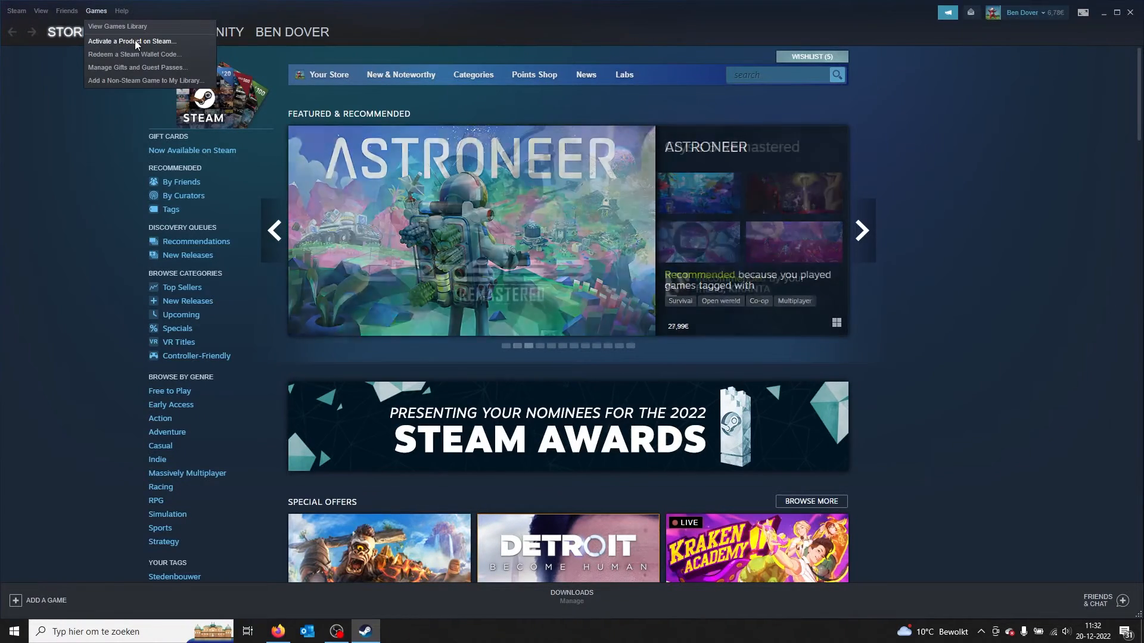
Step: Begin 'Activate a Product on Steam', continue past the intro and agree to the Subscriber Agreement
{"action": "left_click", "coordinate": [134, 40]}
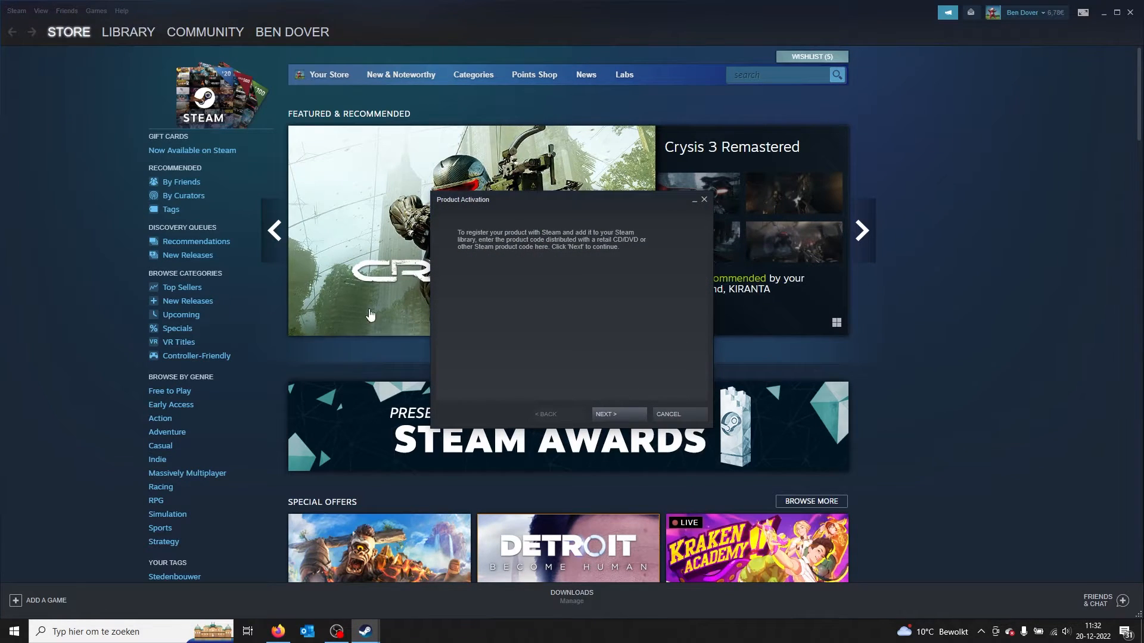
{"action": "mouse_move", "coordinate": [474, 219]}
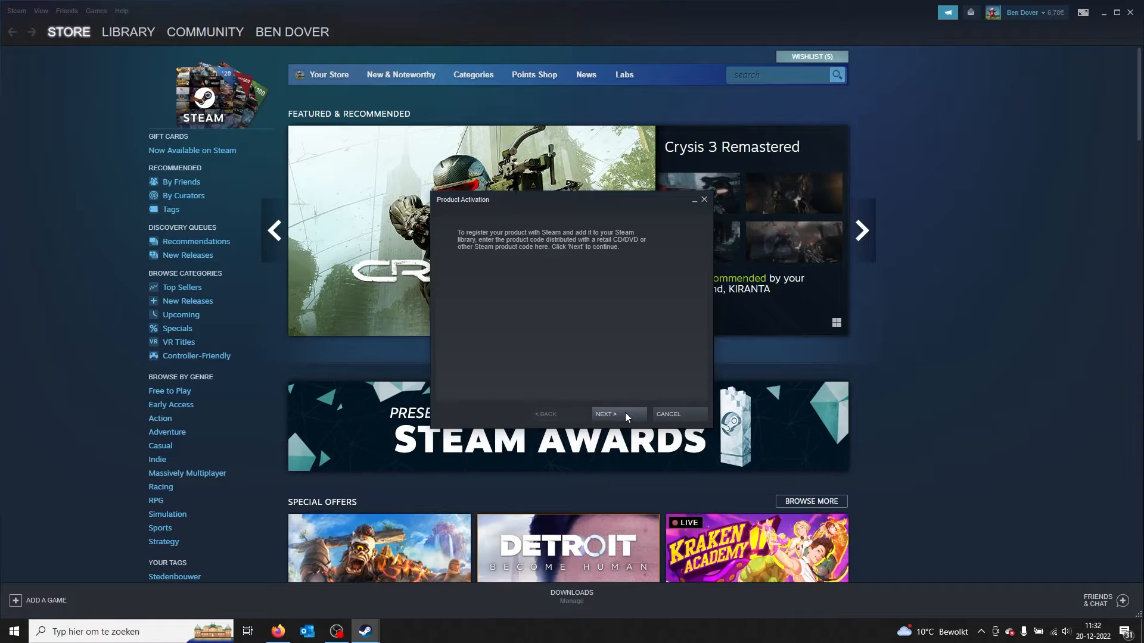
{"action": "left_click", "coordinate": [617, 414]}
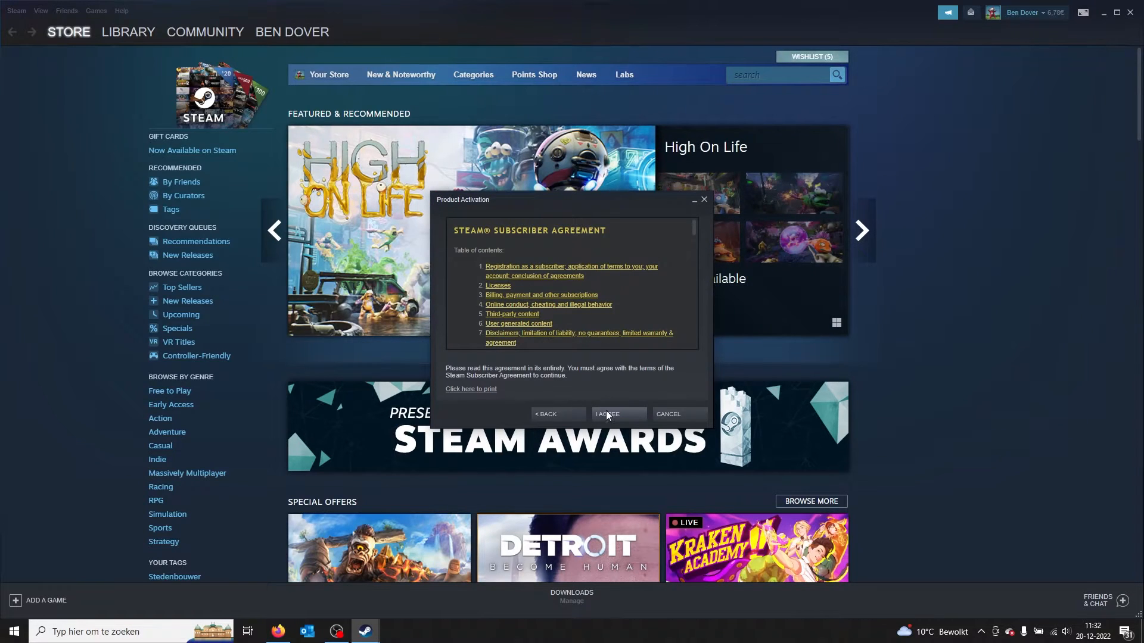
{"action": "left_click", "coordinate": [617, 415]}
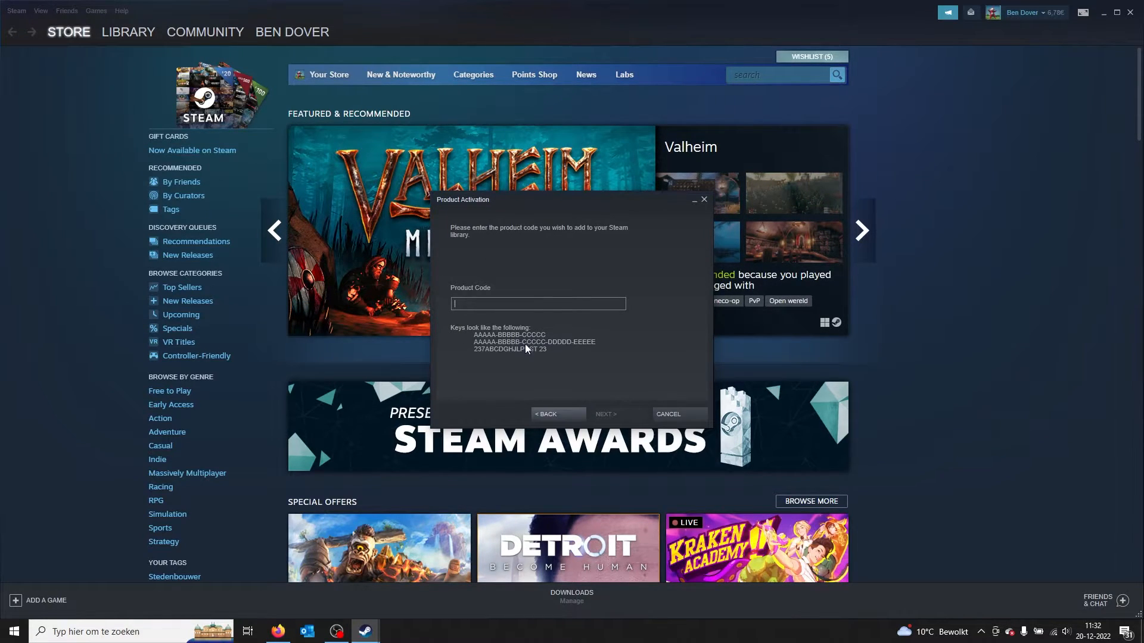
{"action": "mouse_move", "coordinate": [556, 358]}
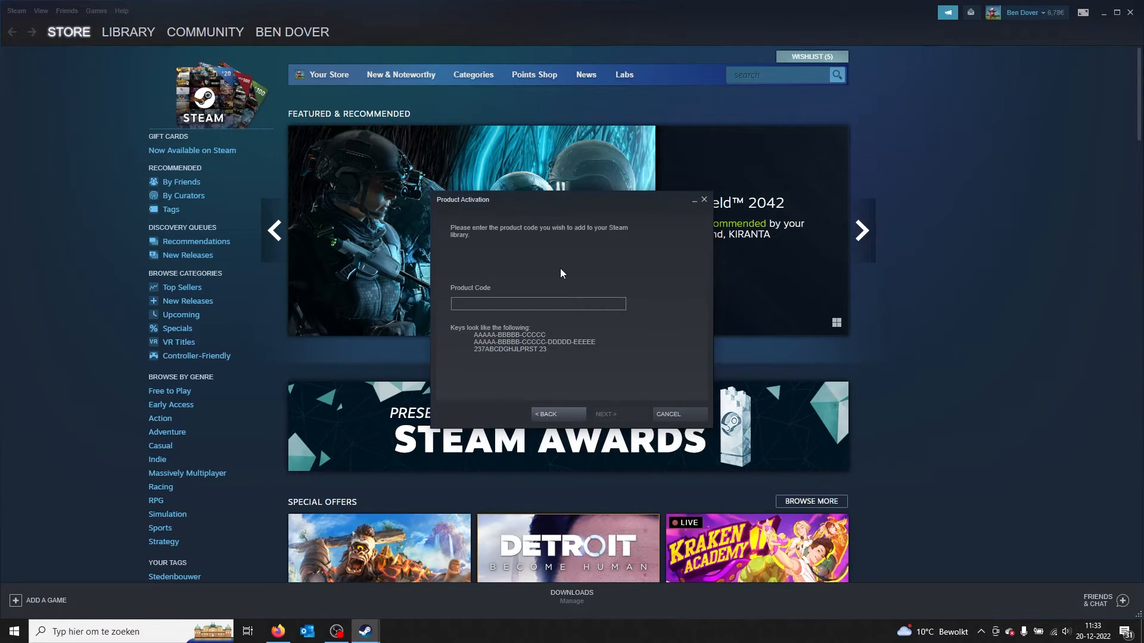
Step: Place the cursor in the empty Product Code field, ready for a game key
{"action": "left_click", "coordinate": [537, 304]}
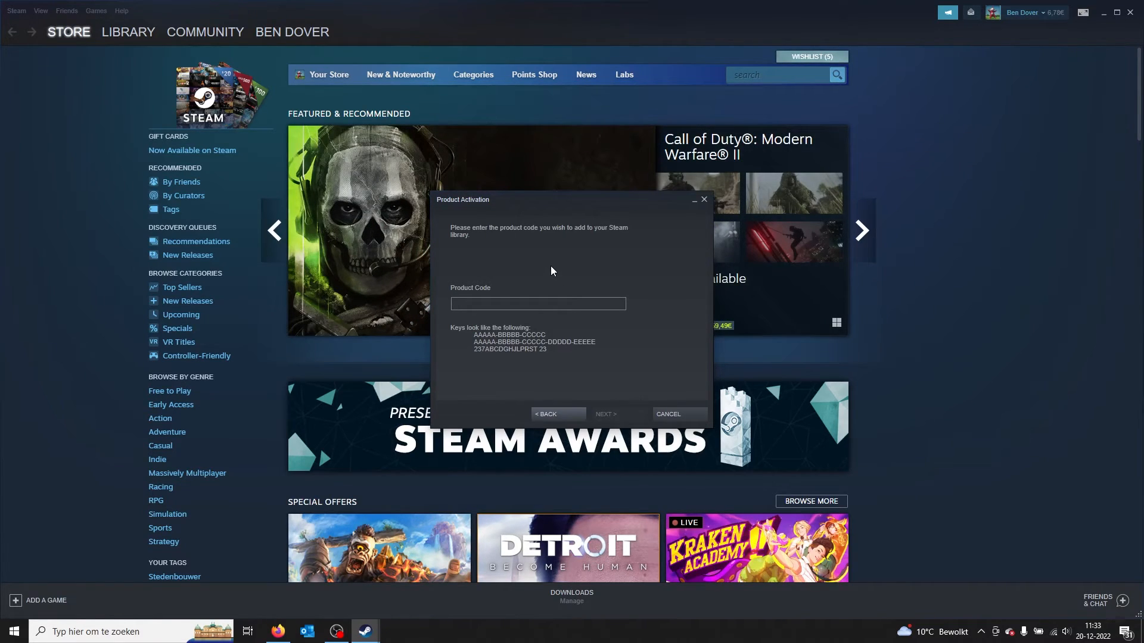
{"action": "left_click", "coordinate": [537, 304]}
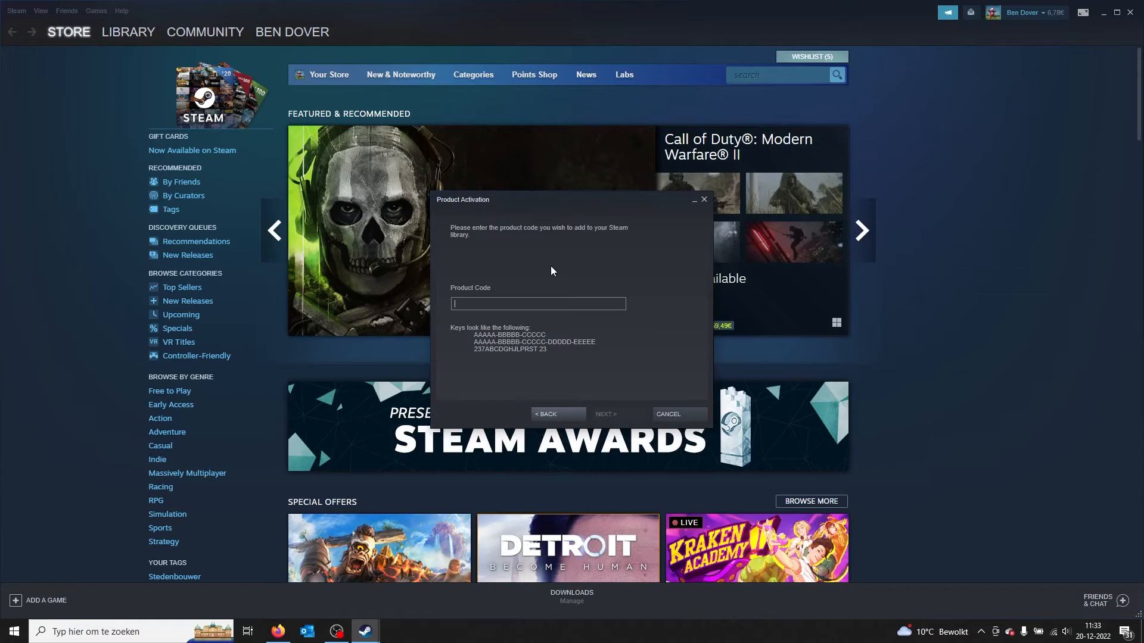